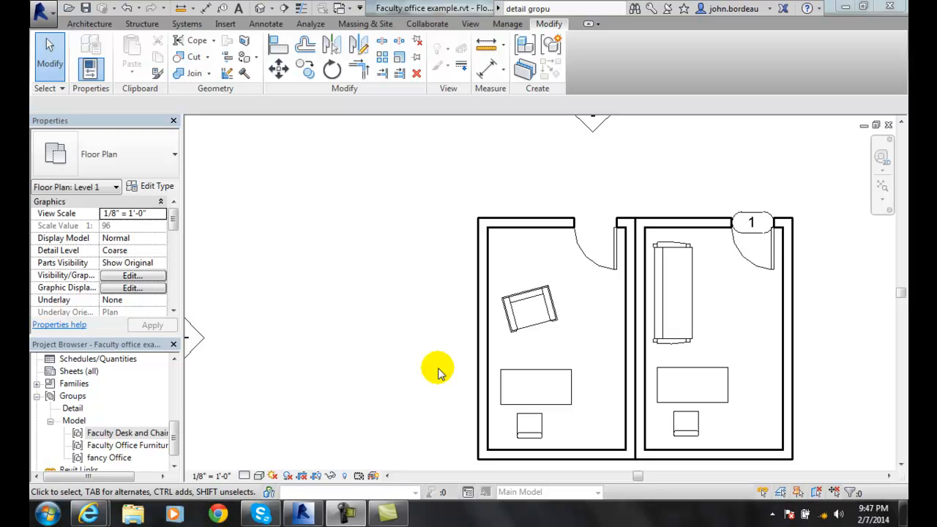
mouse_move(174, 405)
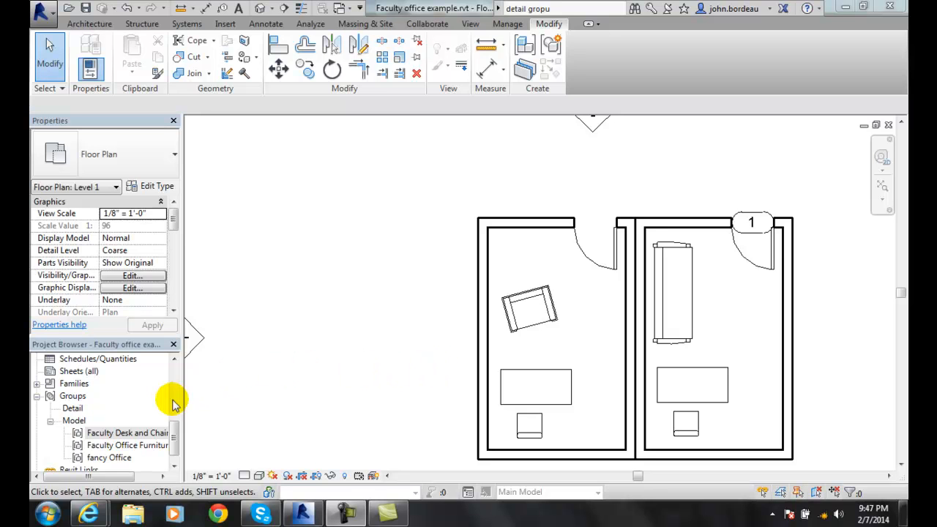
Choose Faculty Desk and Chairs Group in the Project Browser's Model groups for placement
click(126, 433)
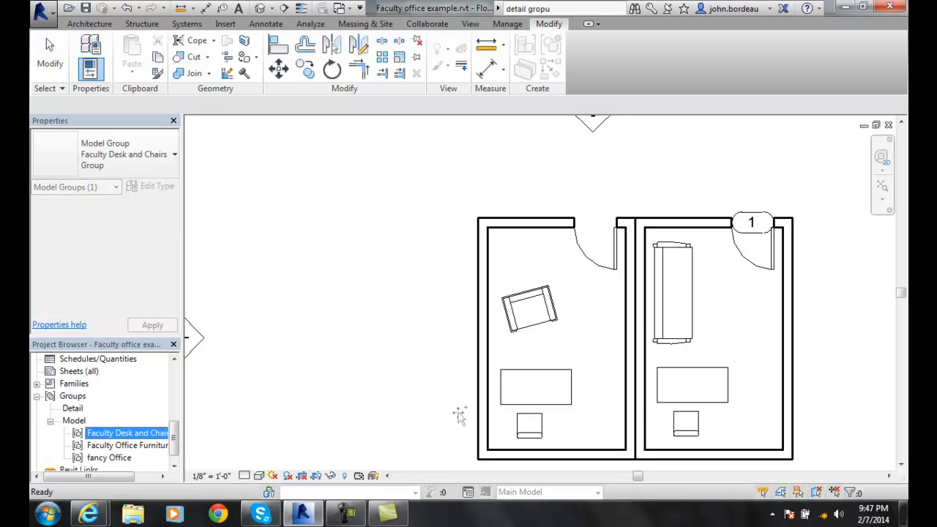
mouse_move(717, 384)
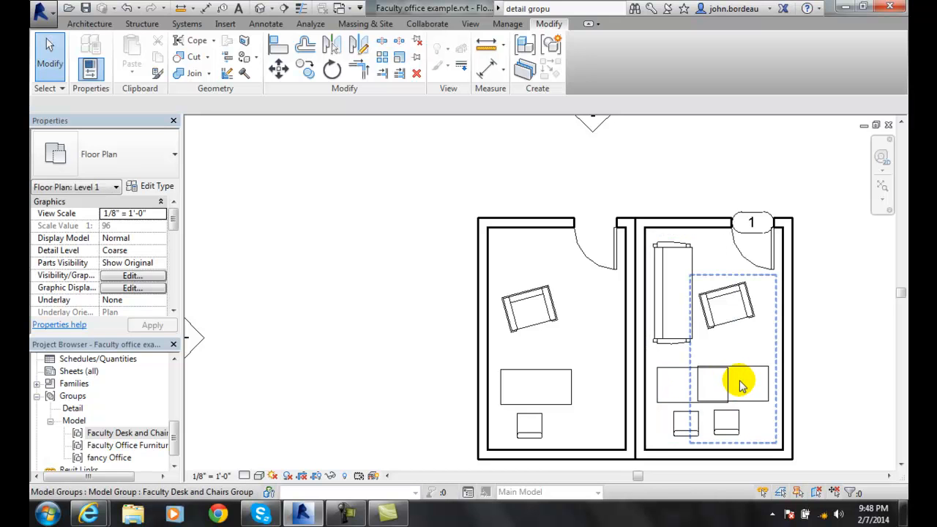
click(732, 385)
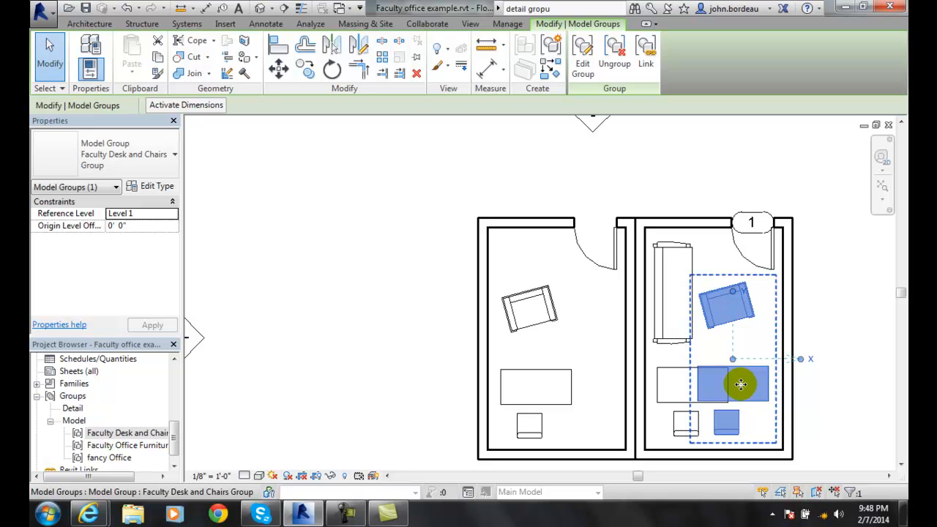
right_click(741, 385)
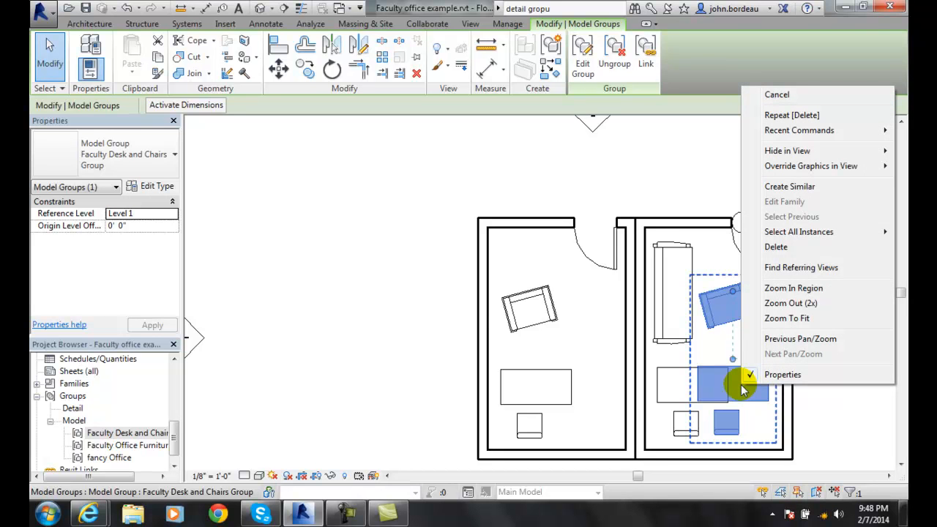
mouse_move(740, 391)
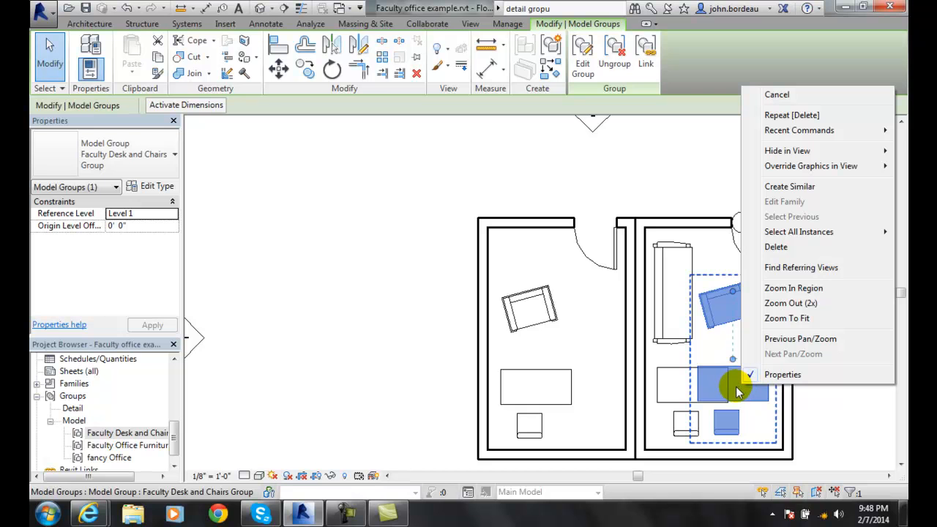
mouse_move(741, 398)
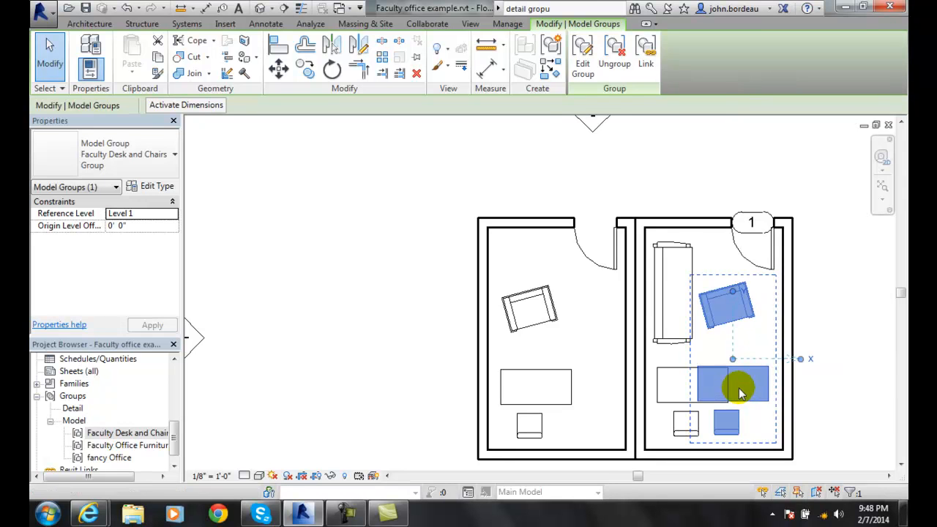
right_click(738, 394)
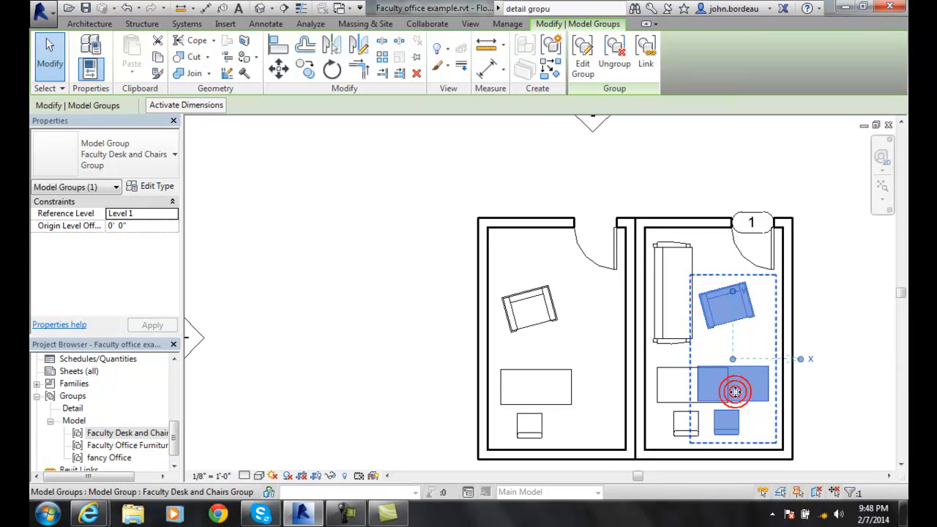
Exclude the group's desk member that overlaps the right office's existing desk
click(734, 388)
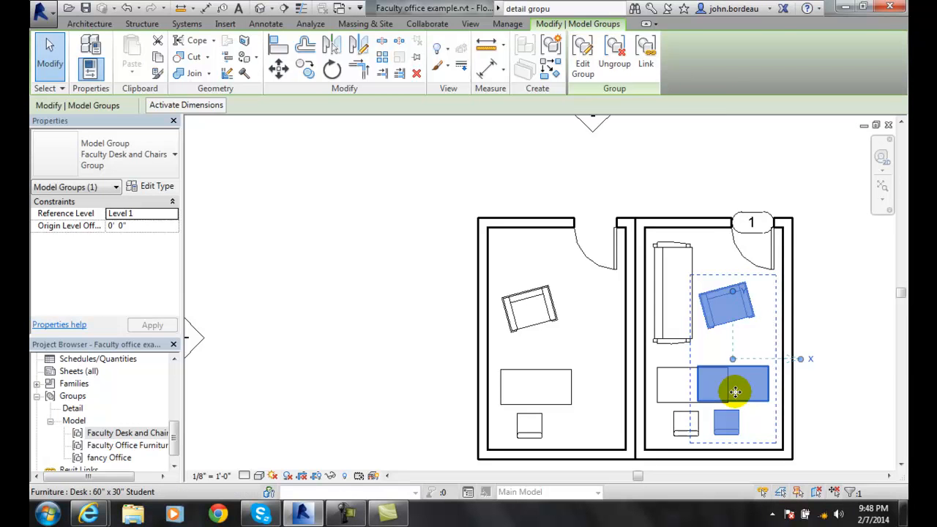
right_click(733, 384)
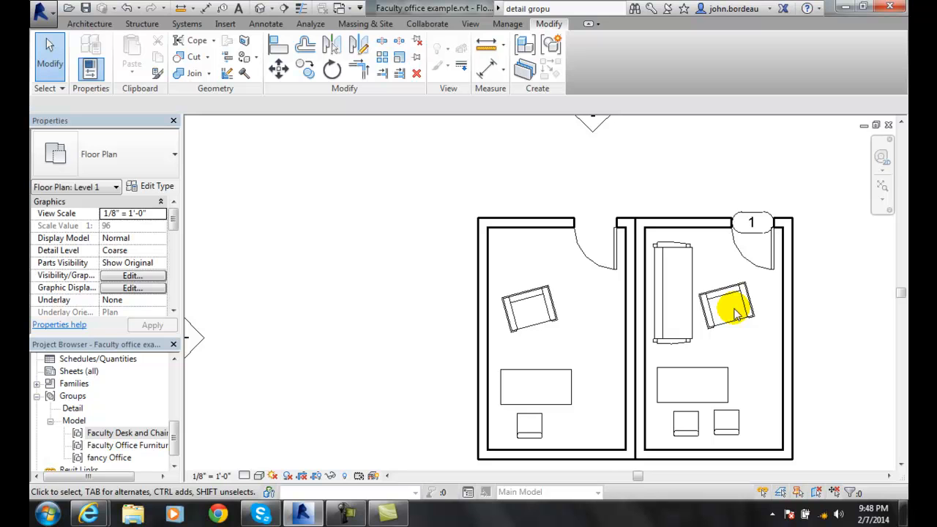
Exclude the group's armchair member, leaving the sofa, one desk and two chairs
click(727, 308)
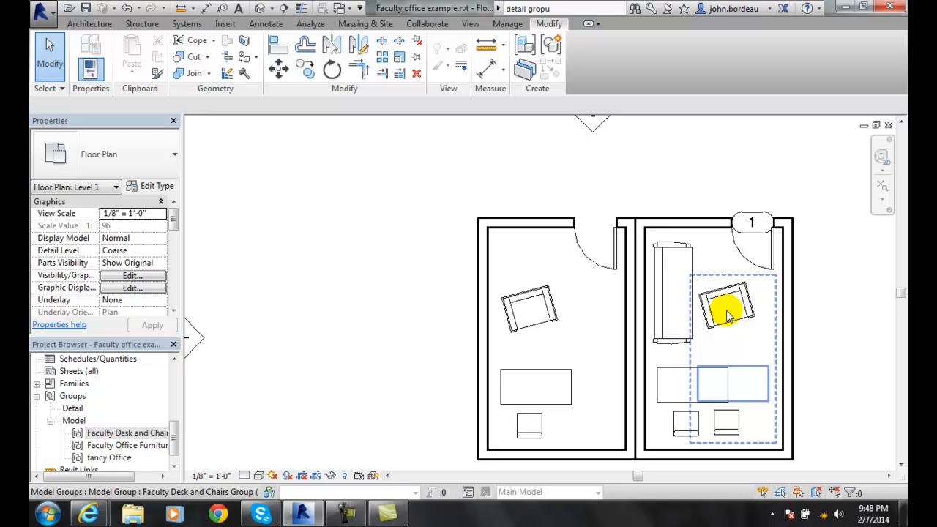
click(725, 307)
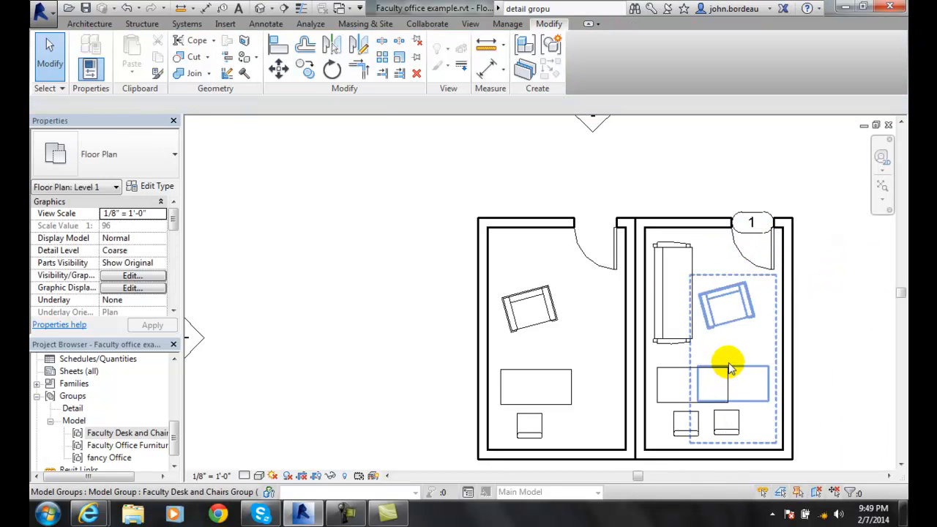
mouse_move(716, 372)
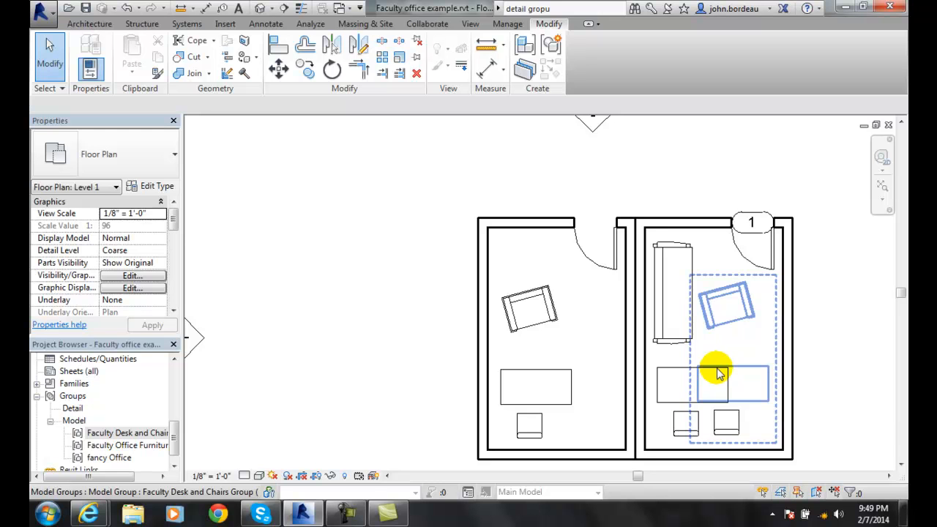
click(725, 366)
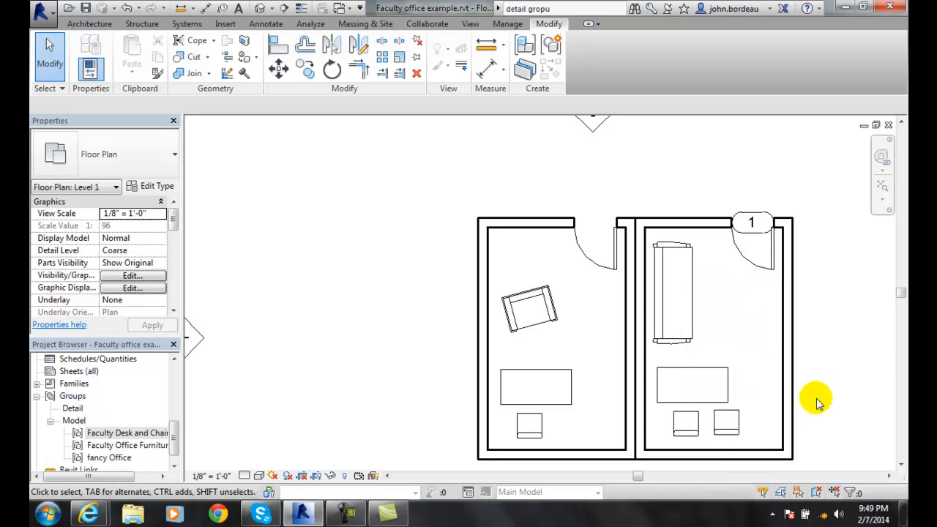
mouse_move(815, 401)
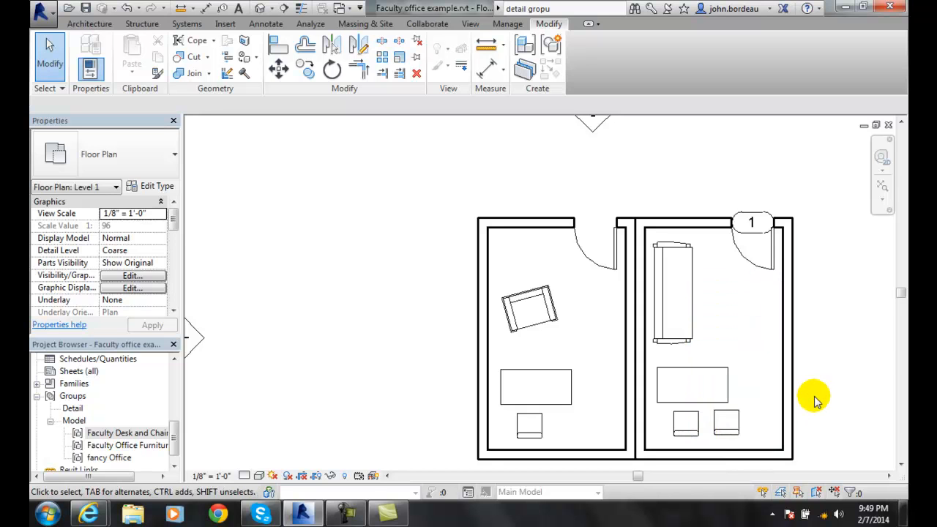
mouse_move(753, 423)
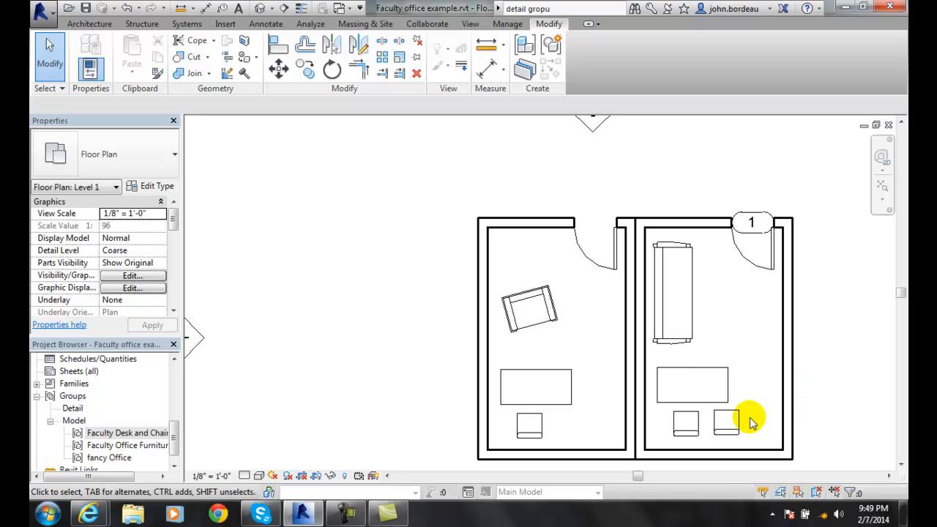
click(727, 423)
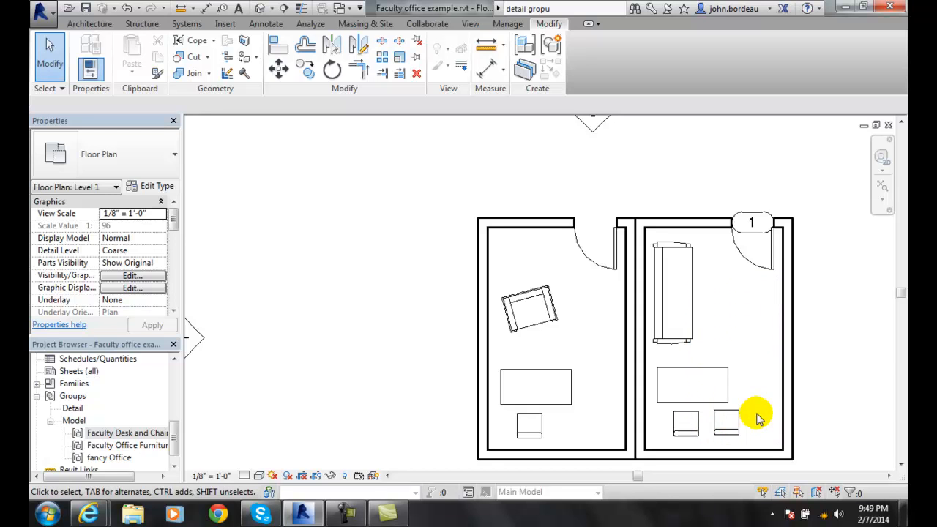
mouse_move(779, 410)
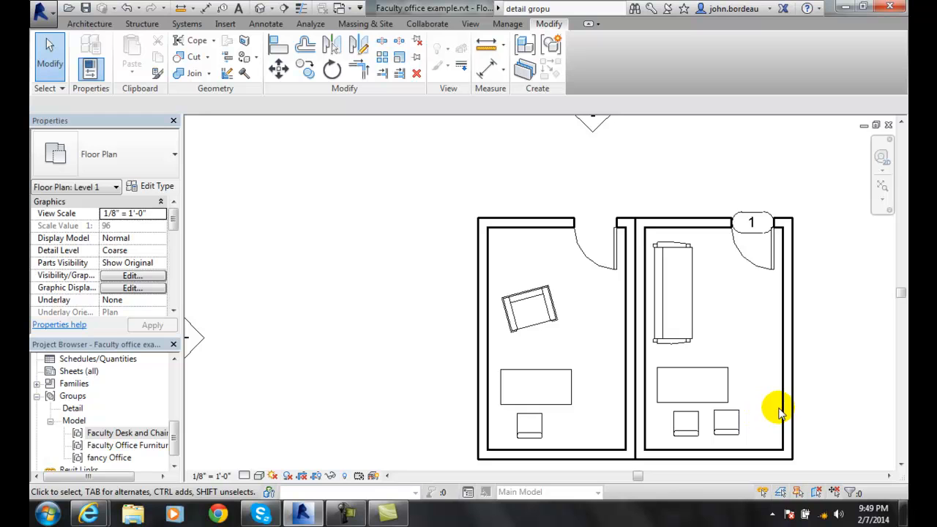